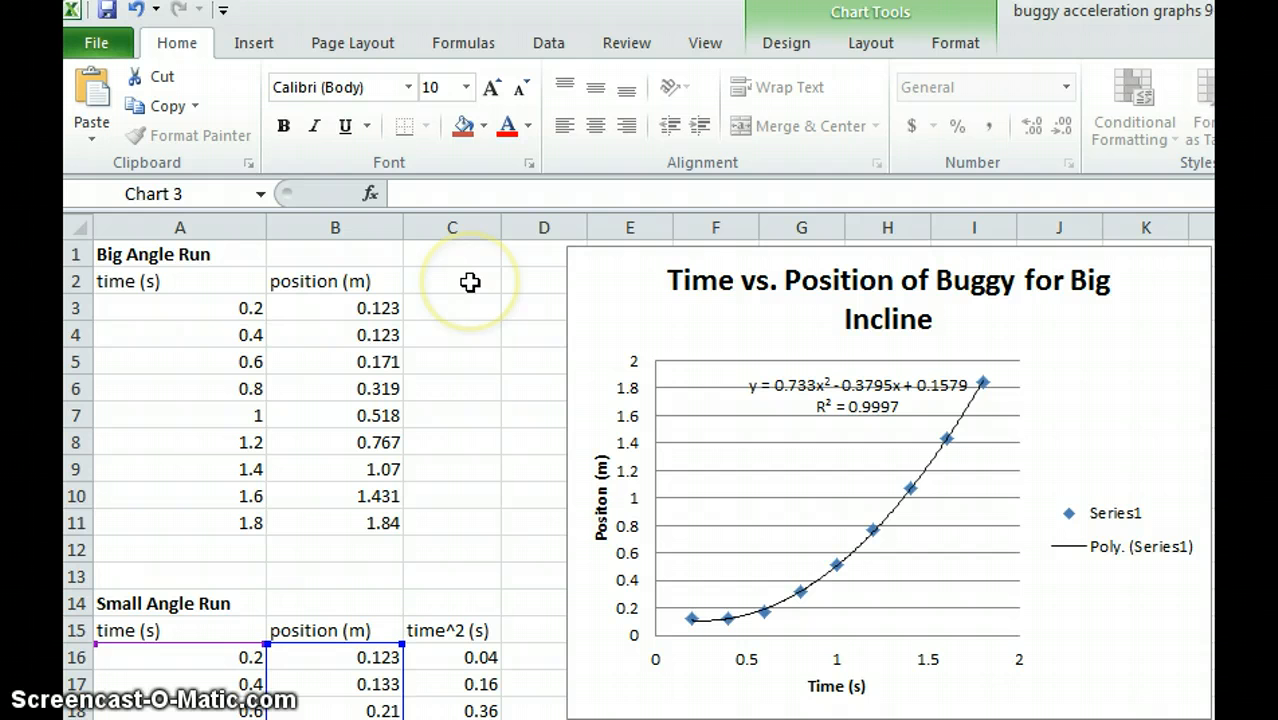
Step: Enter the heading 'Velocity (m/s)' in cell C2 beside the position data
text(V)
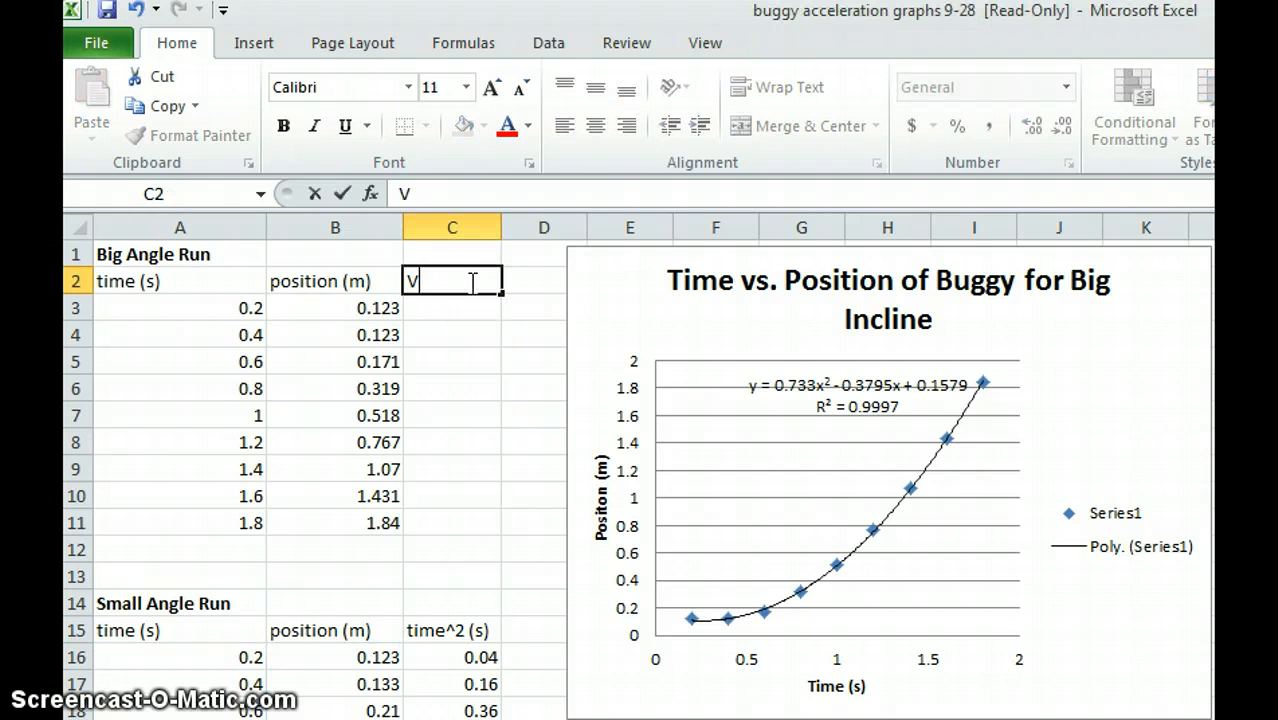
text(elocity)
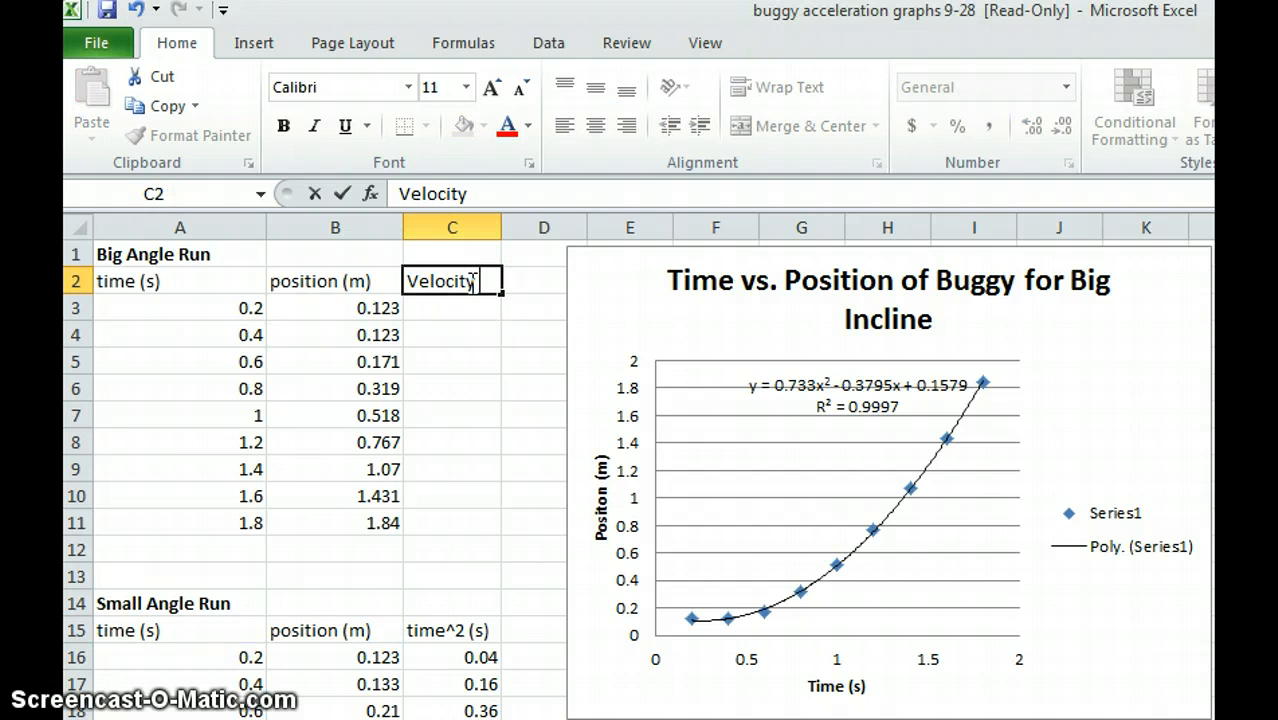
text((m/s)
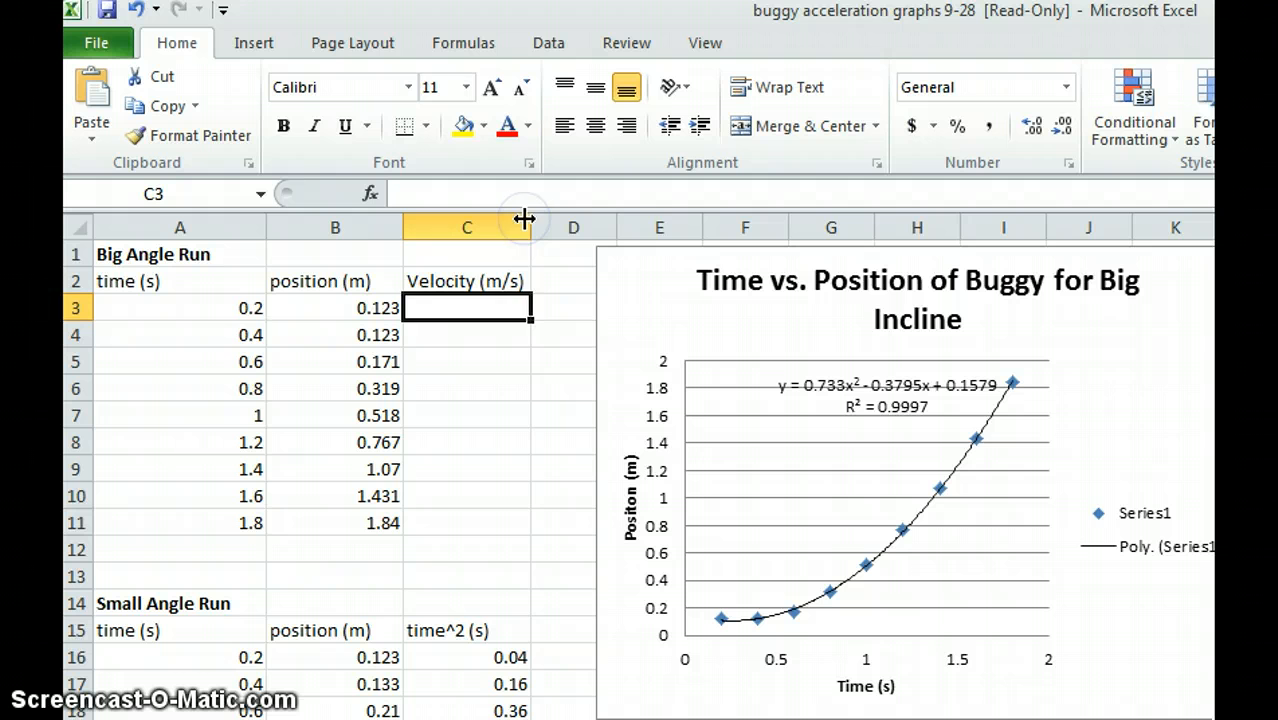
click(466, 334)
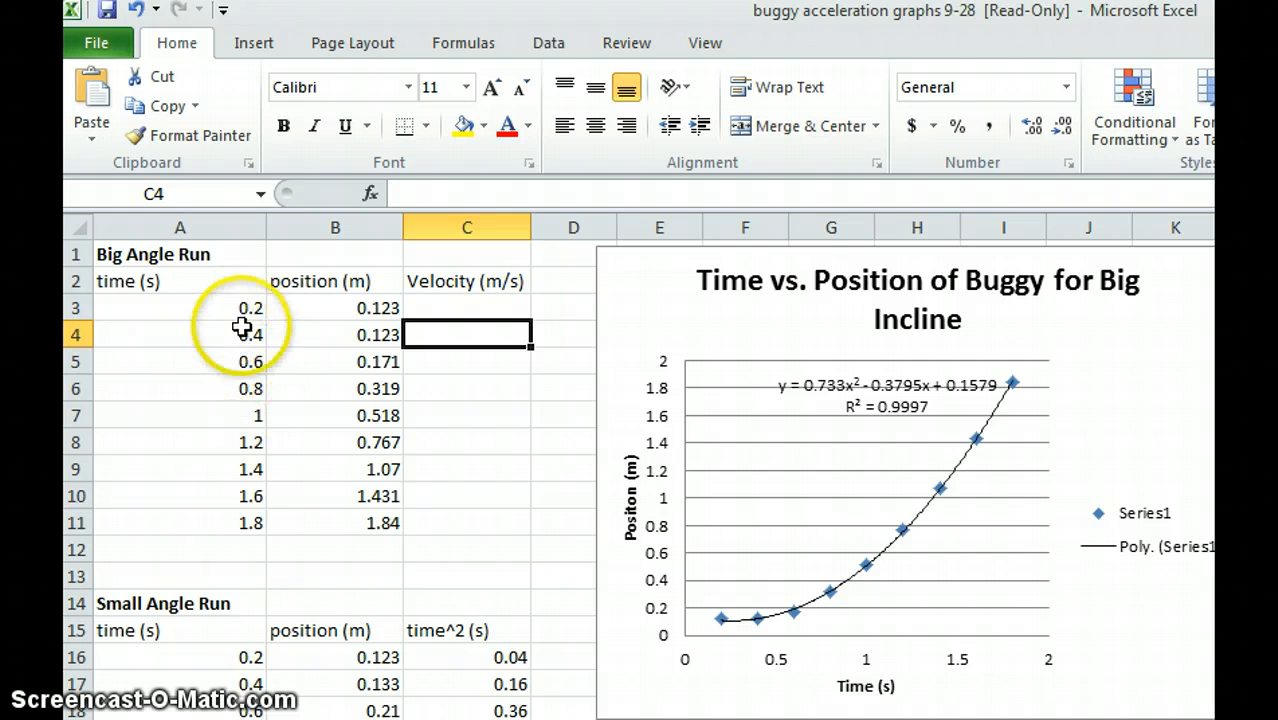
mouse_move(490, 308)
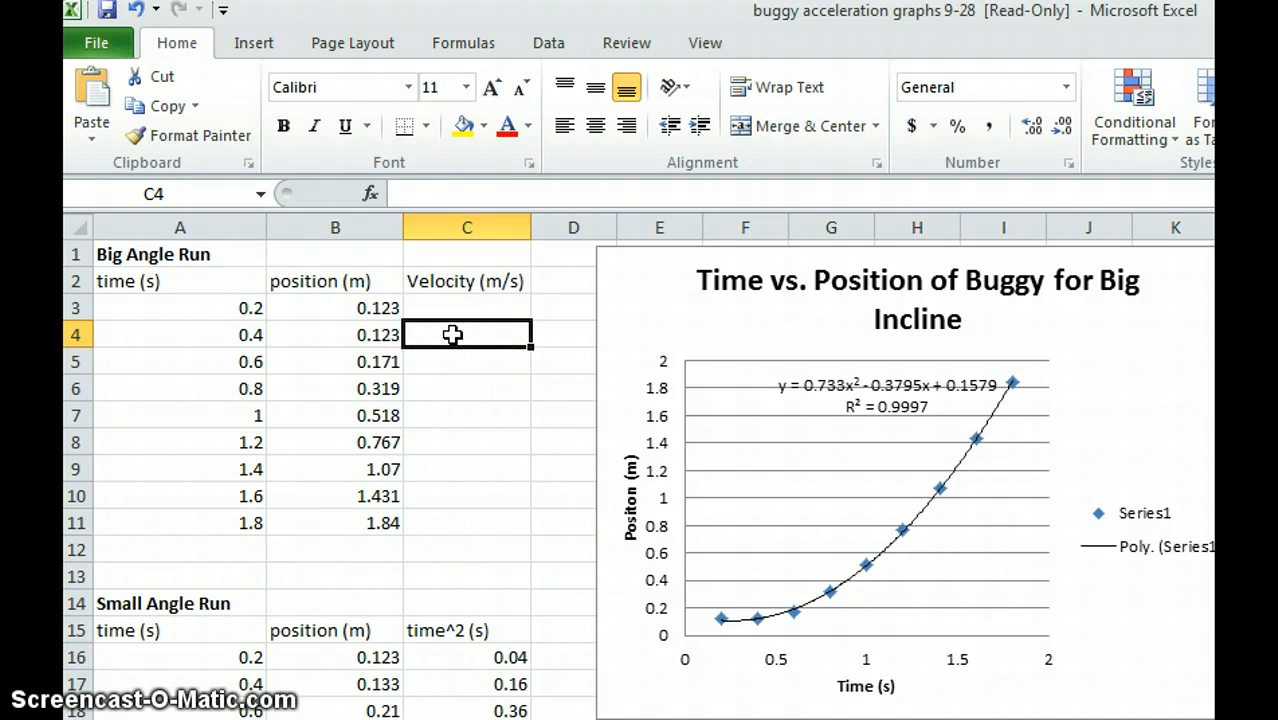
Step: Enter =(B5-B3)/(A5-A3) in C4, giving the first velocity 0.12
text(=)
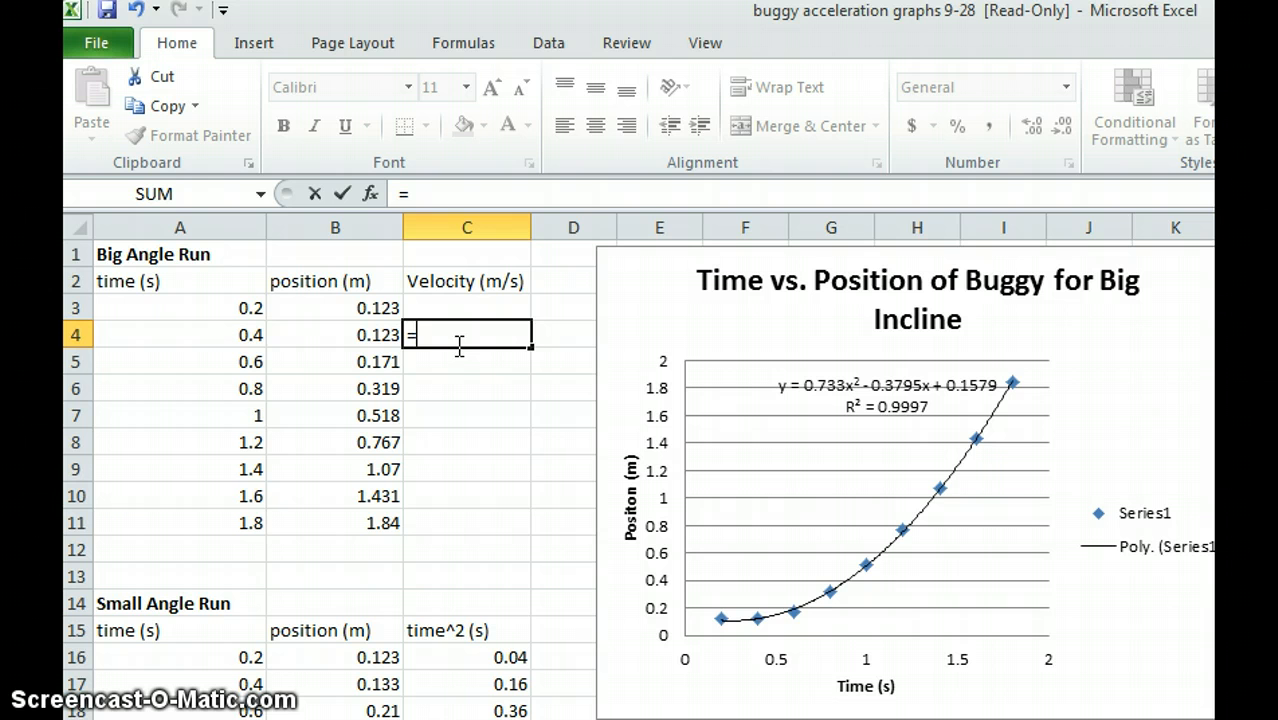
text(()
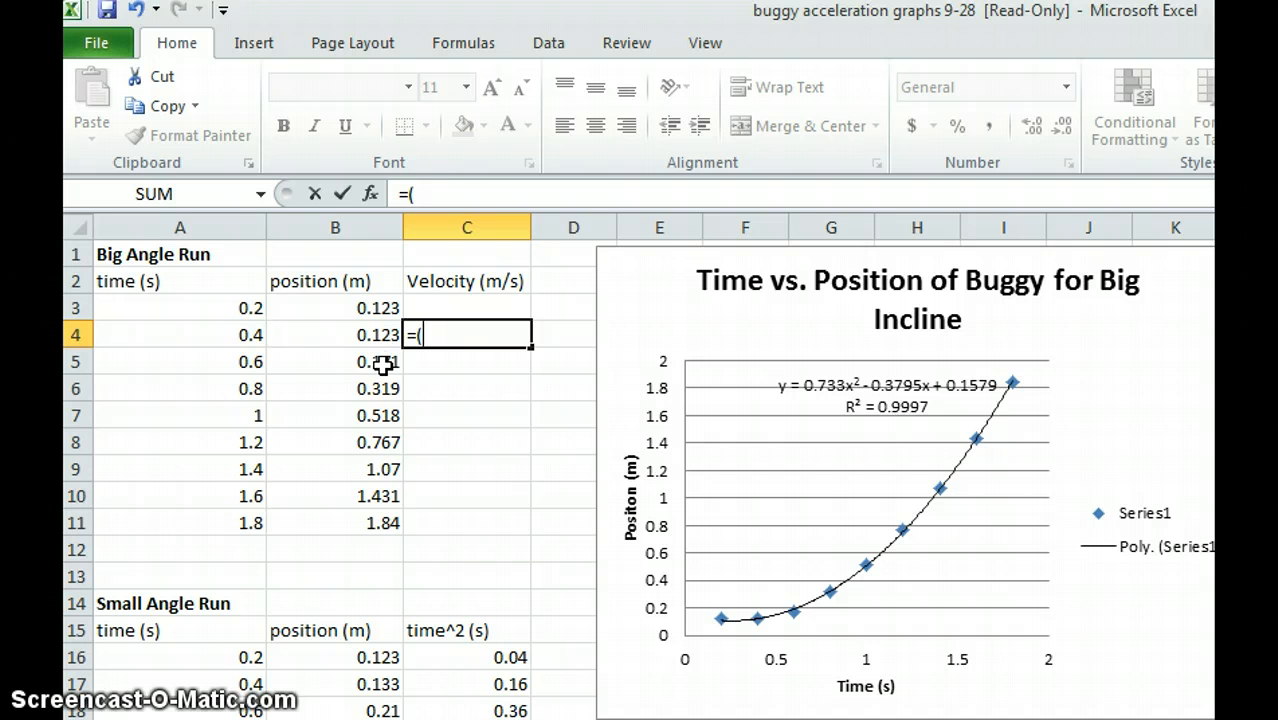
click(336, 360)
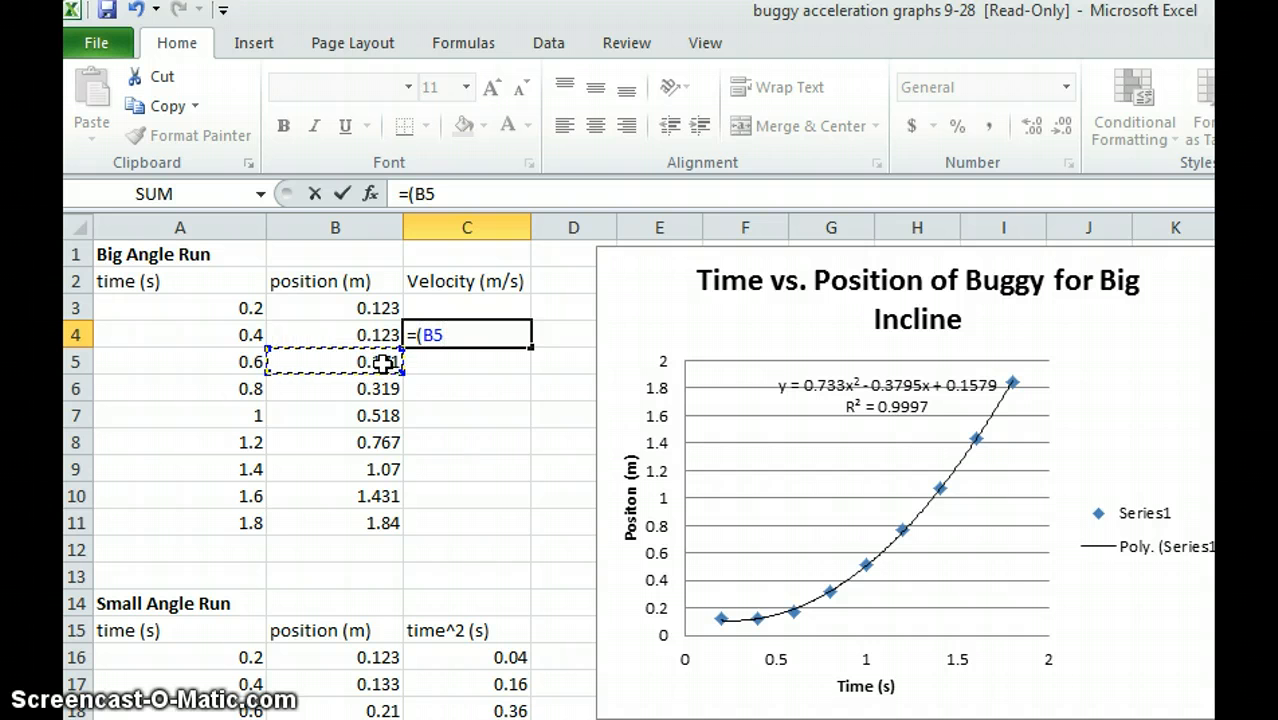
click(336, 308)
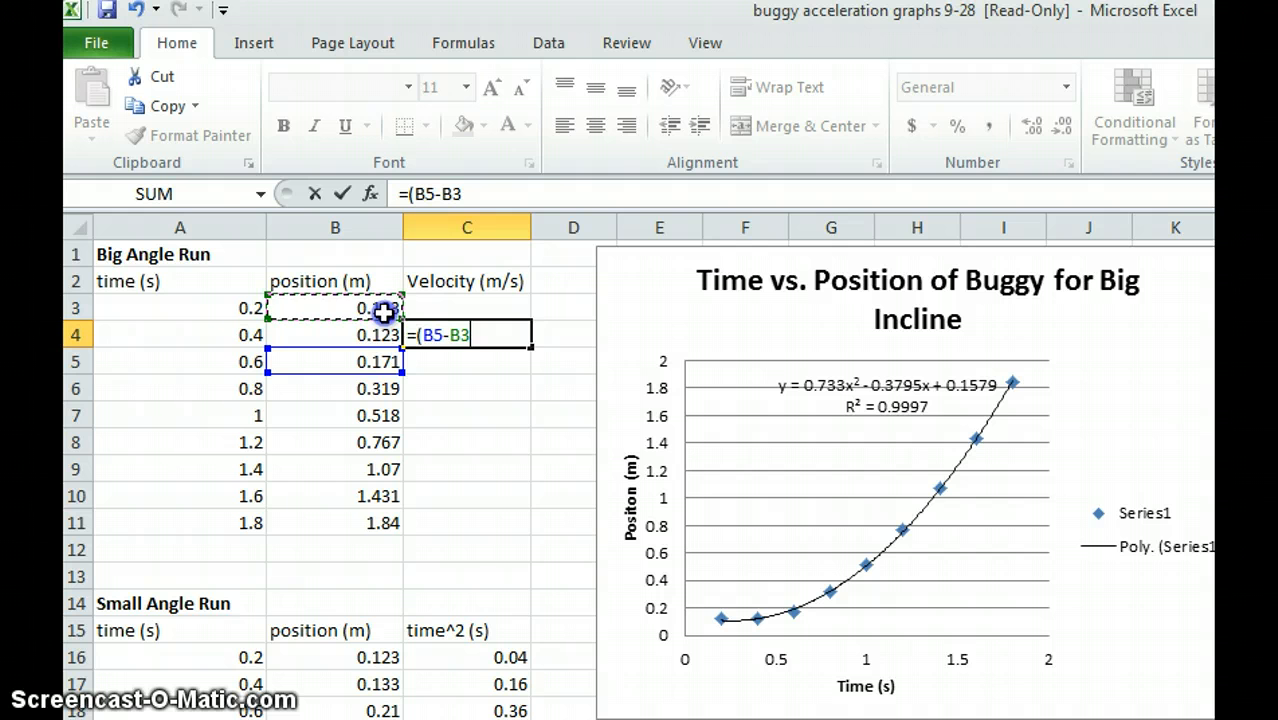
text())
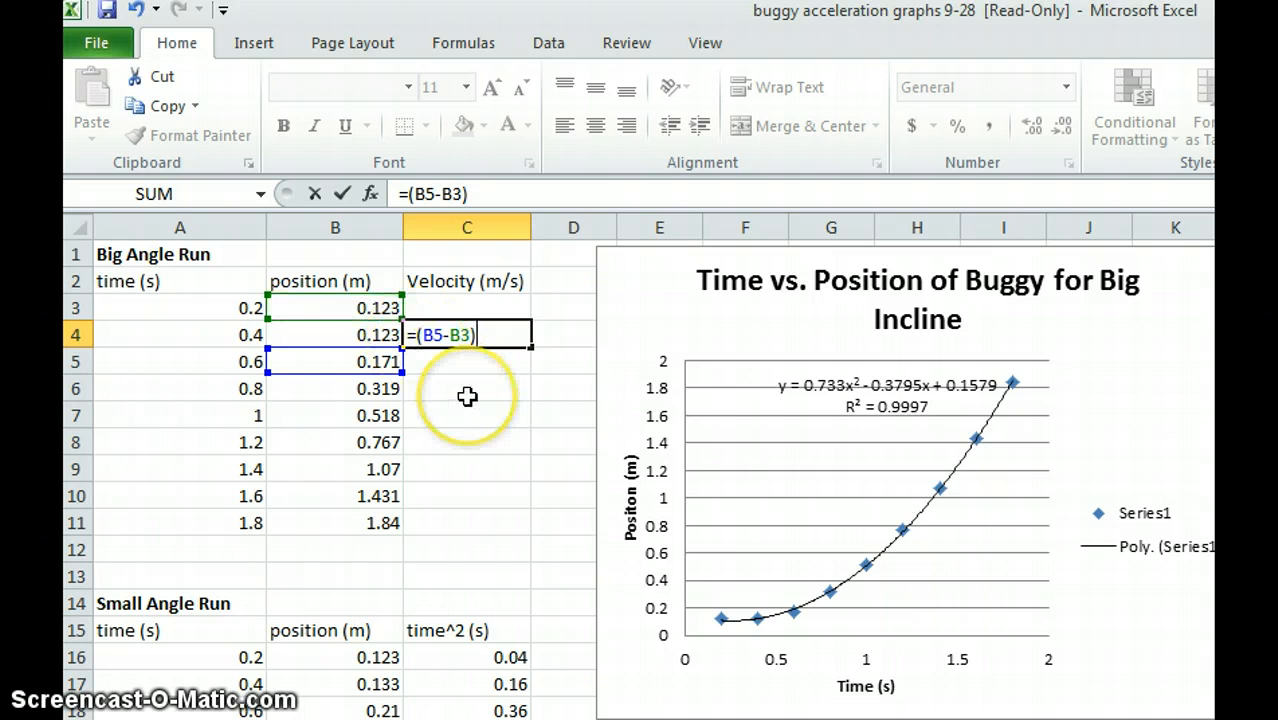
text(/)
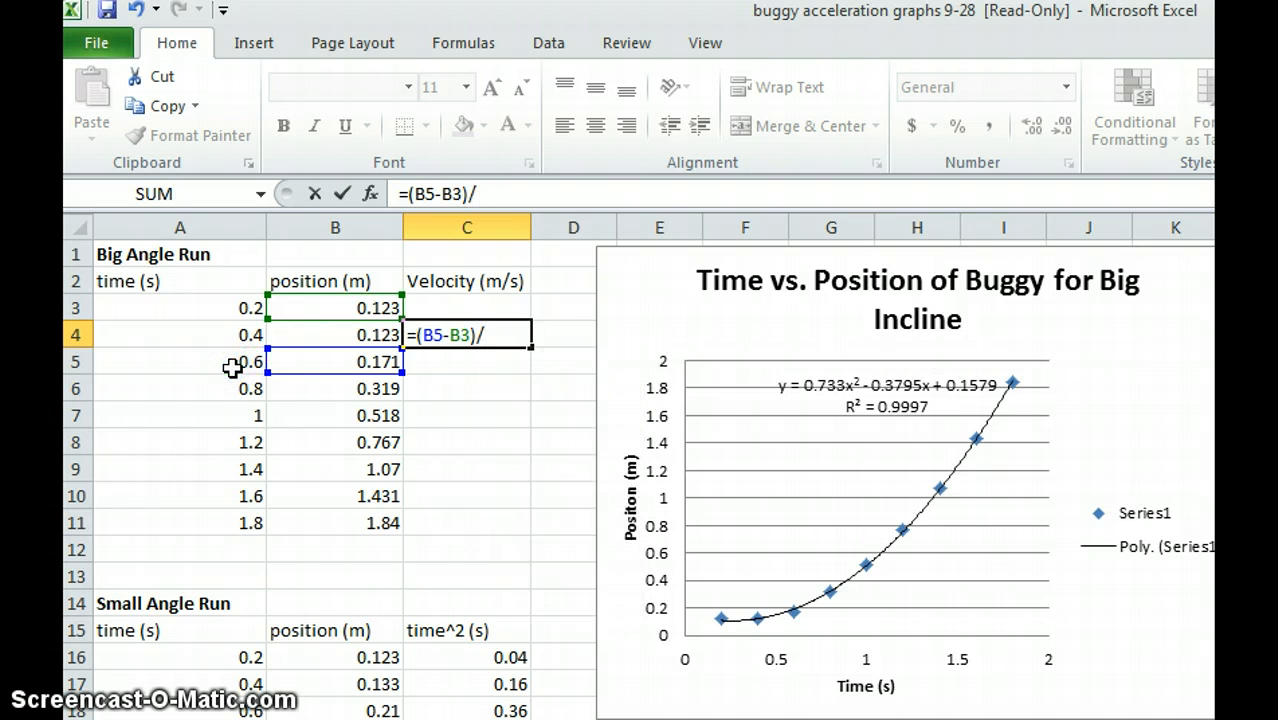
click(180, 360)
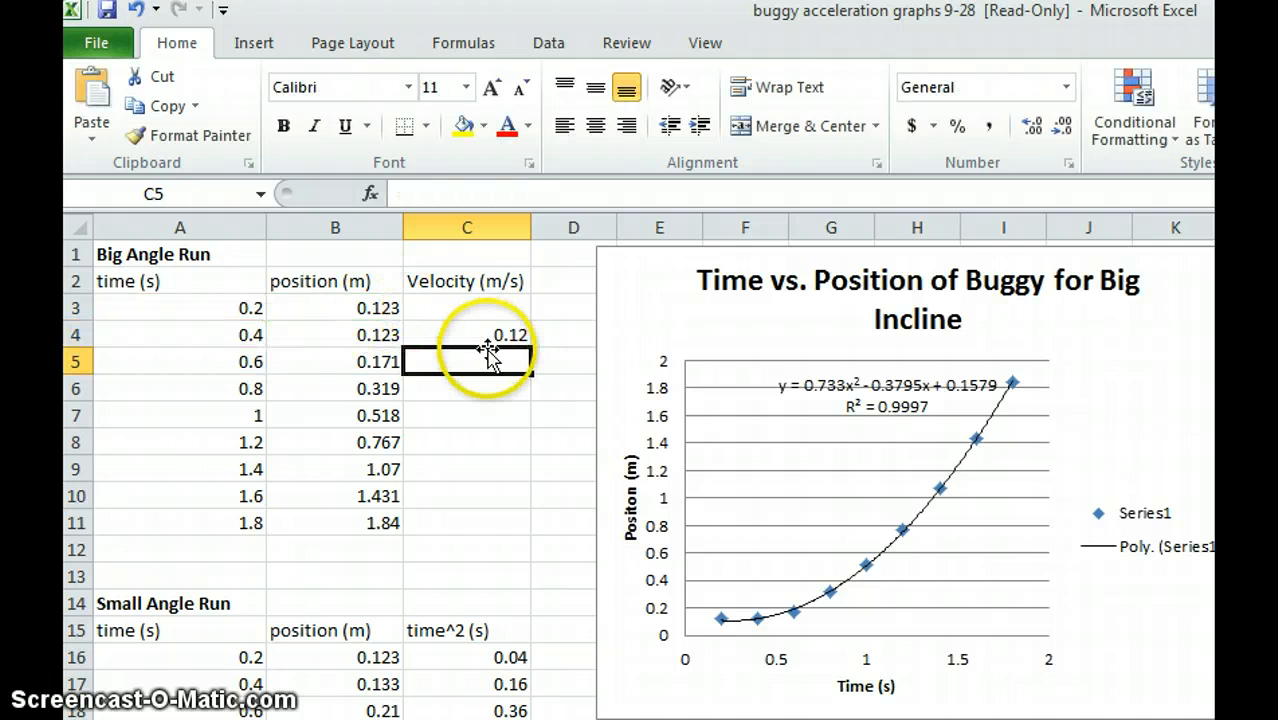
Step: Fill the velocity formula from C4 down to C10, ending at 1.925, and verify row 10
click(466, 334)
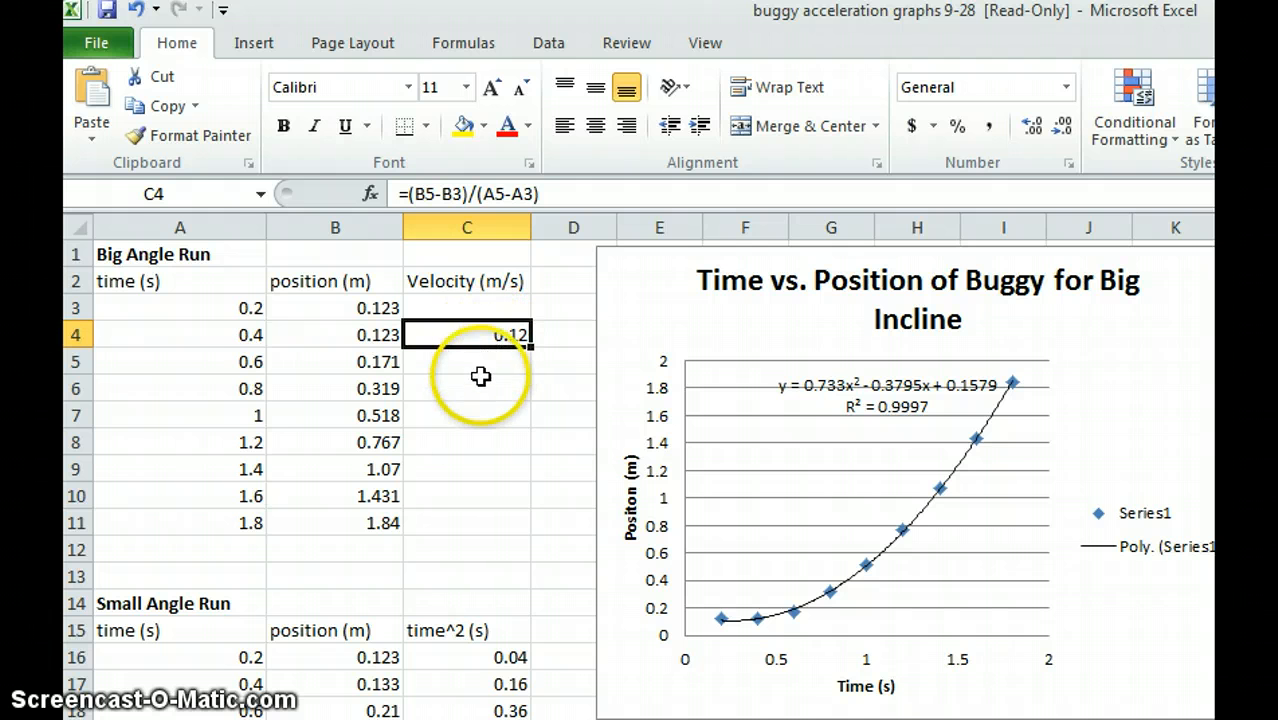
mouse_move(438, 508)
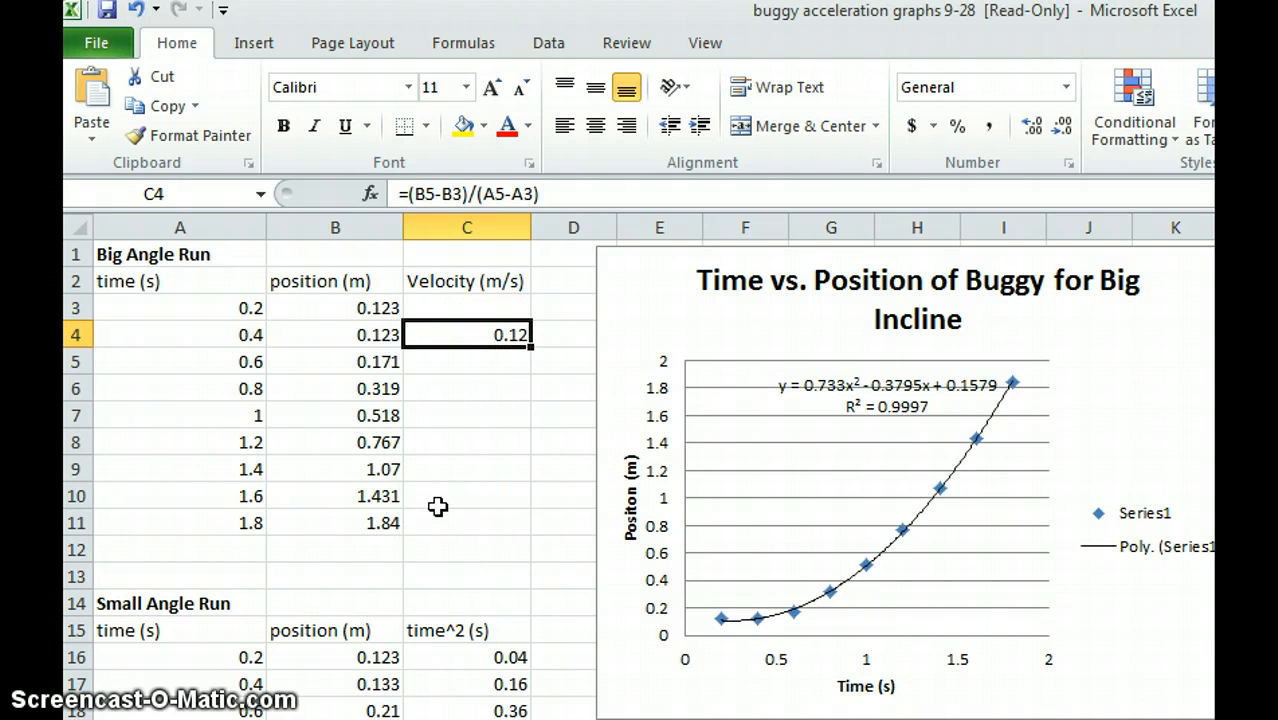
mouse_move(536, 348)
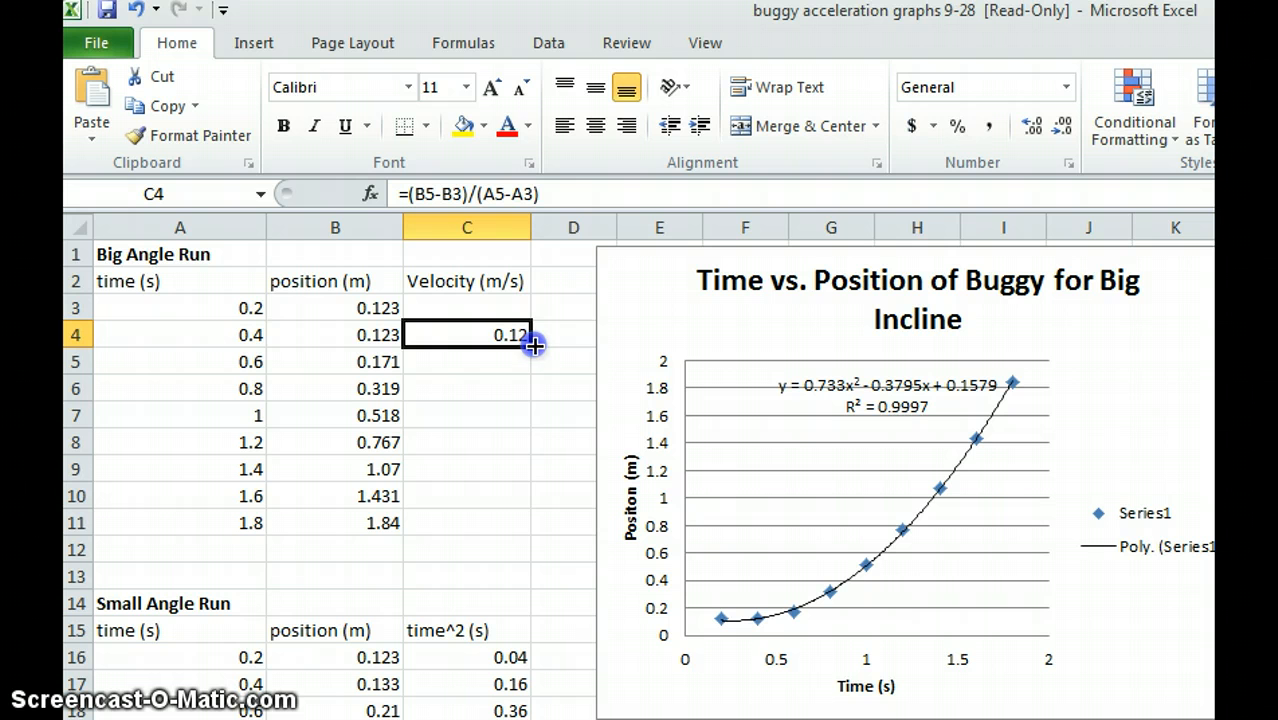
drag(536, 346, 536, 446)
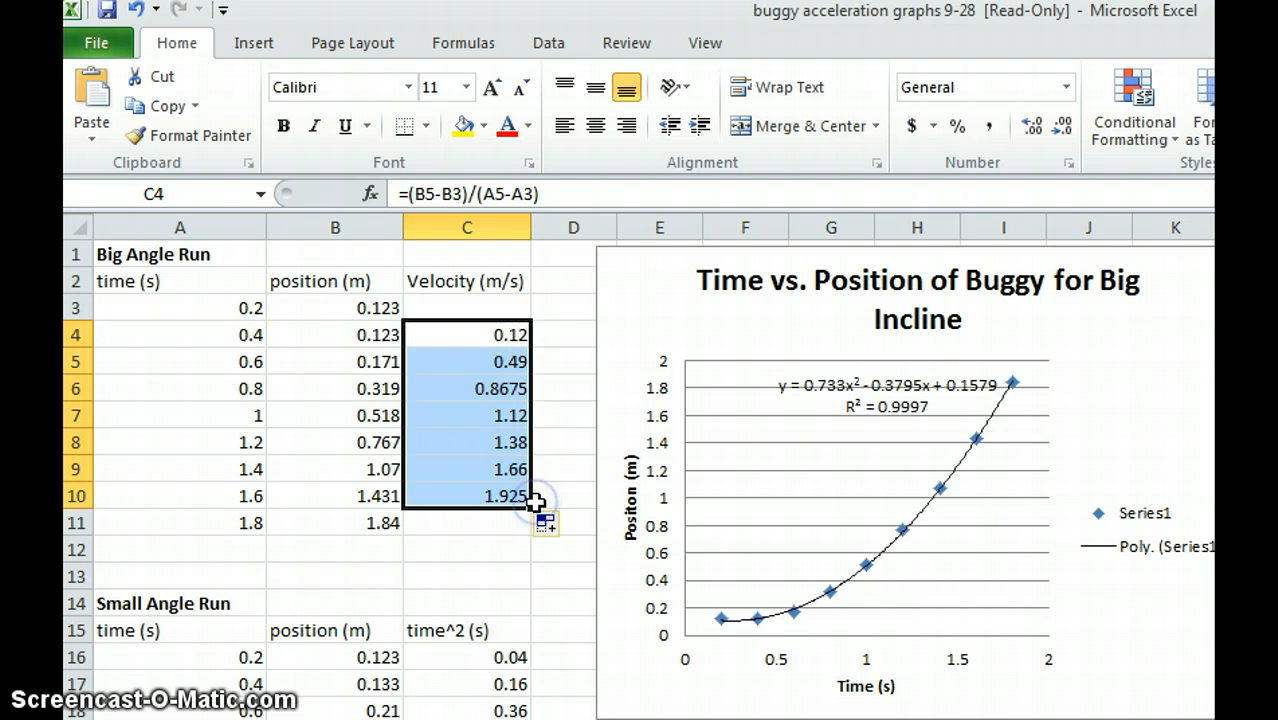
click(466, 496)
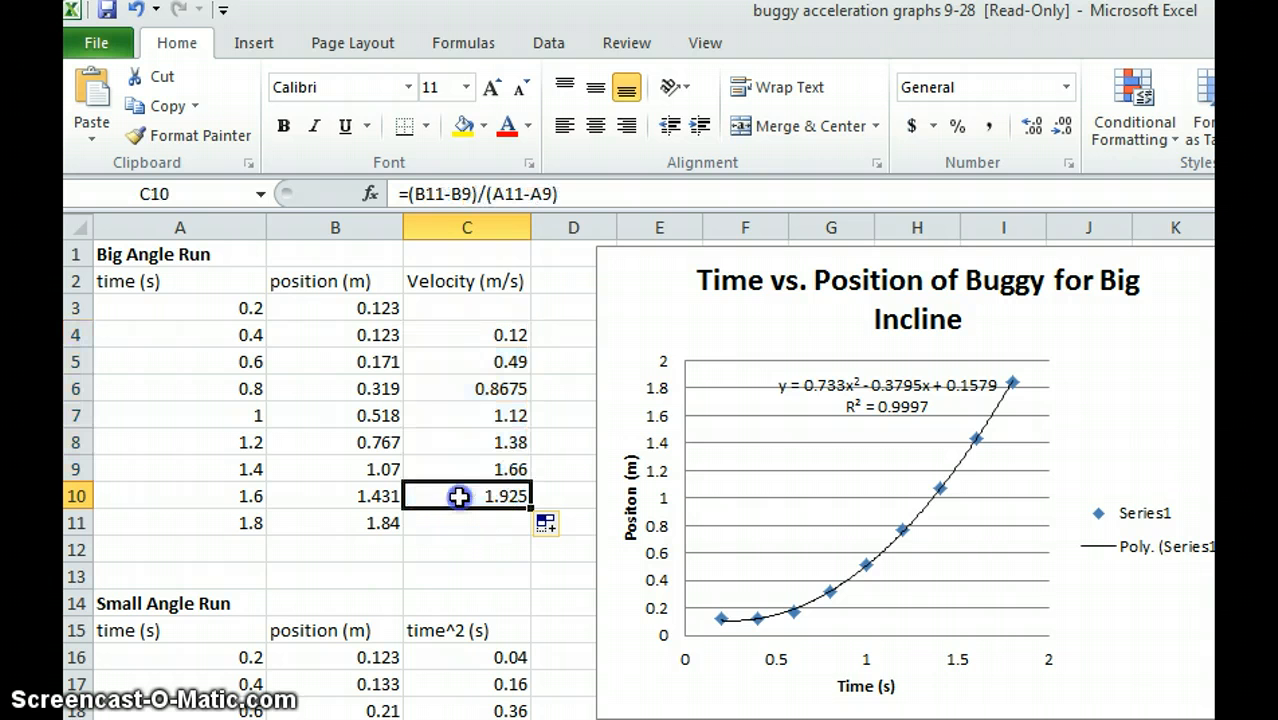